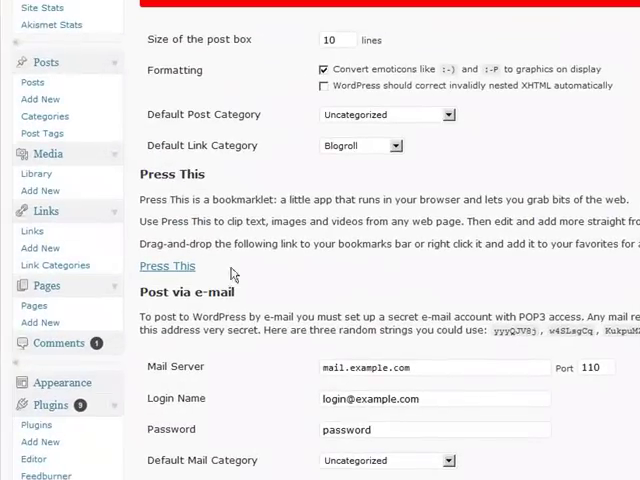
pyautogui.moveTo(373, 240)
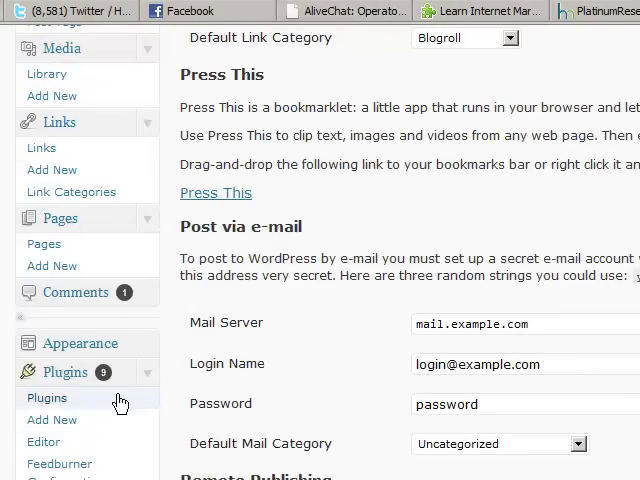
# - Replace the single Ping-O-Matic Update Services entry with the pasted ping URL list and save
pyautogui.scroll(-3)
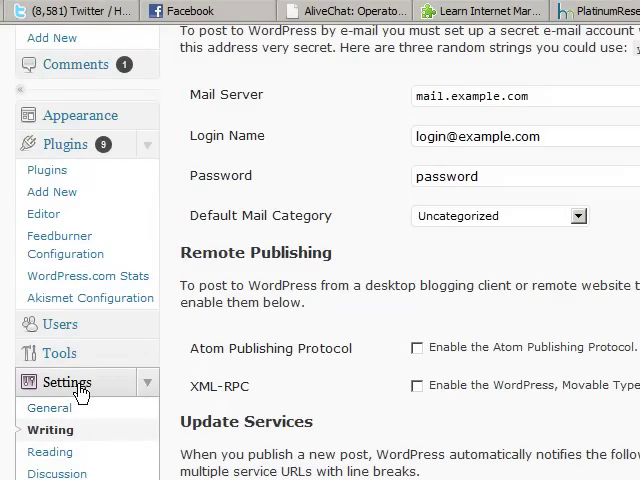
pyautogui.scroll(-3)
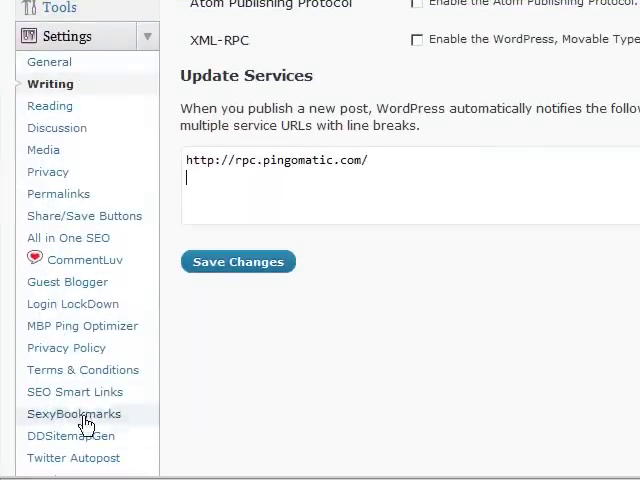
pyautogui.moveTo(51, 106)
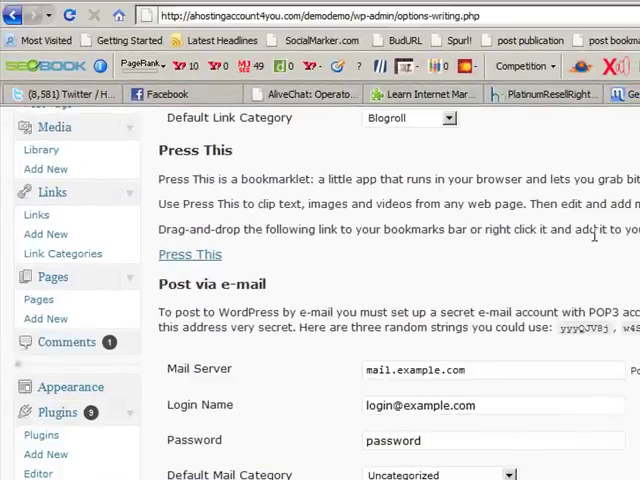
pyautogui.scroll(-3)
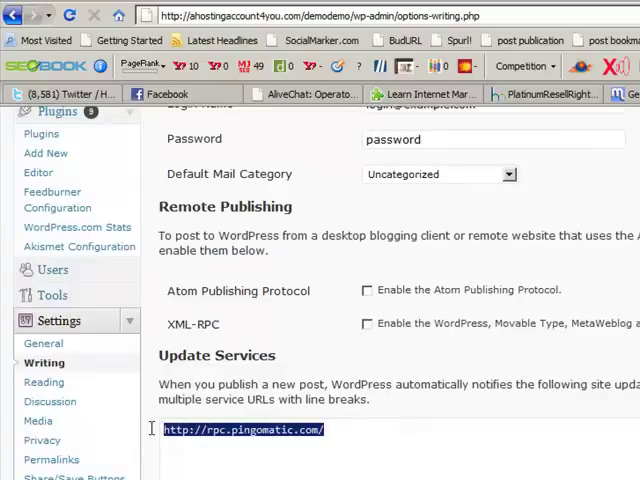
pyautogui.press('Delete')
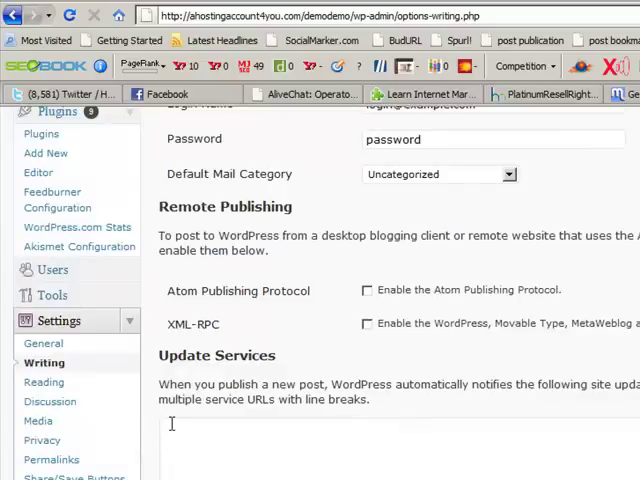
pyautogui.rightClick(175, 430)
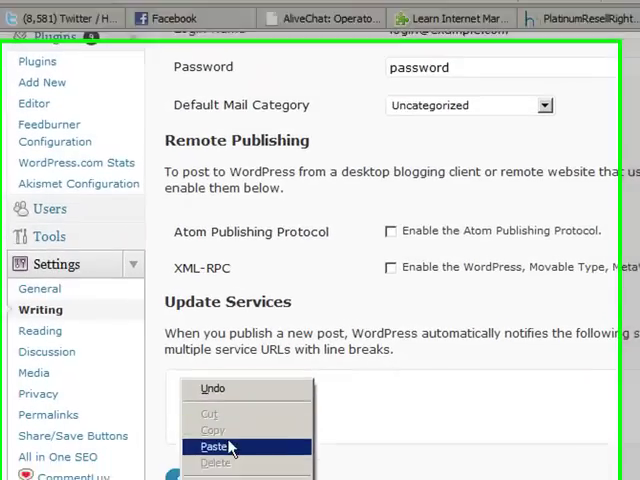
pyautogui.click(219, 446)
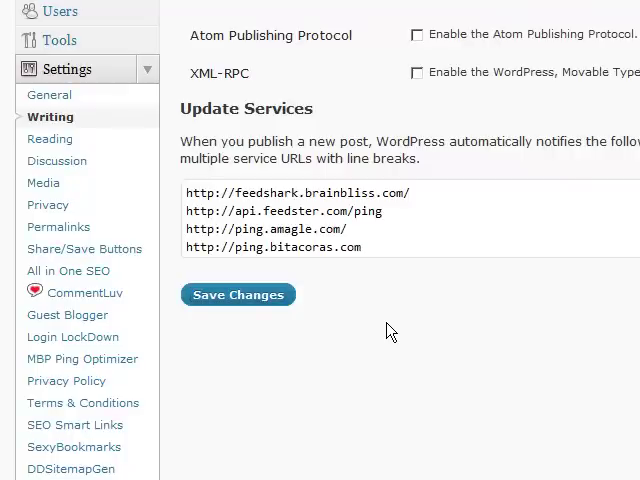
pyautogui.click(238, 294)
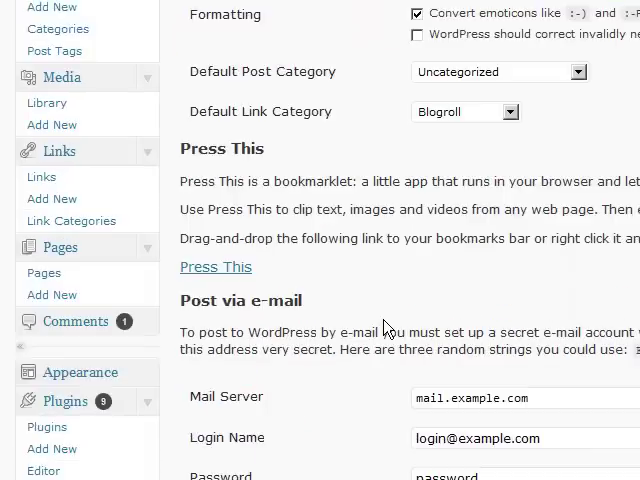
pyautogui.moveTo(348, 443)
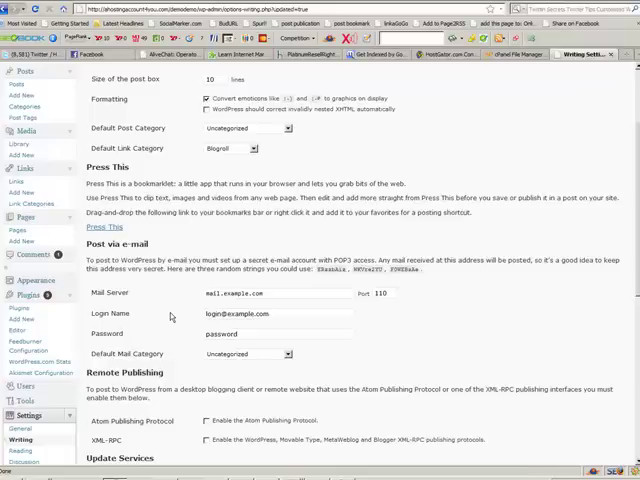
# - Check the saved Update Services ping list, then go to the Plugins page
pyautogui.scroll(-3)
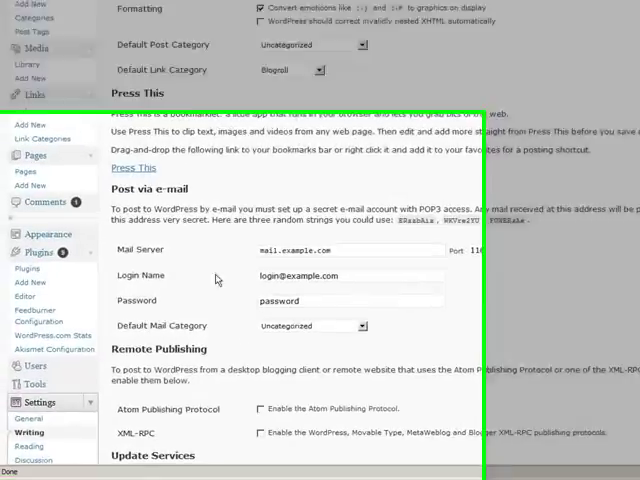
pyautogui.scroll(-3)
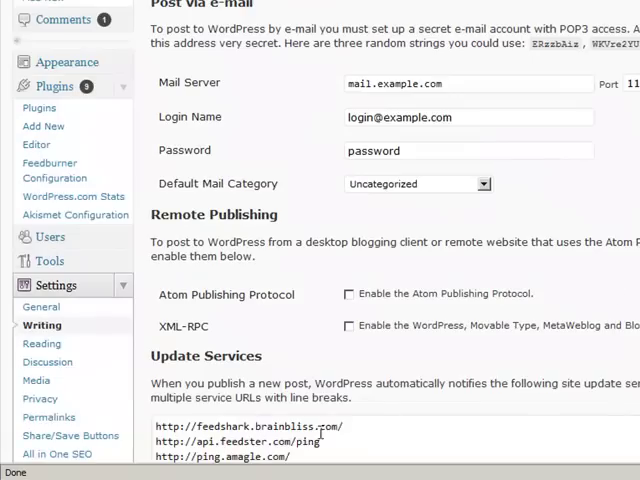
pyautogui.scroll(-3)
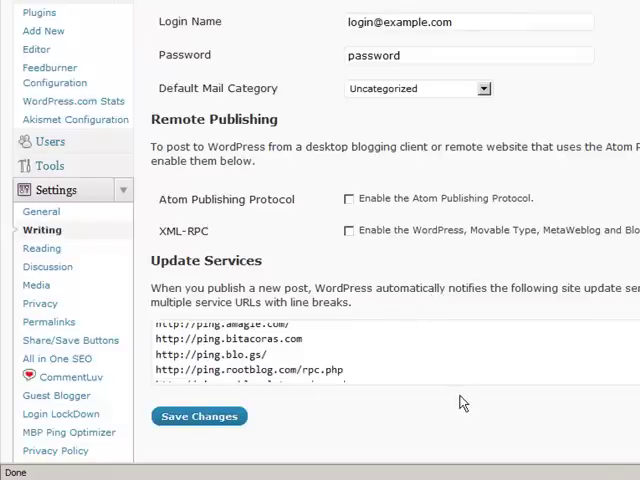
pyautogui.scroll(-3)
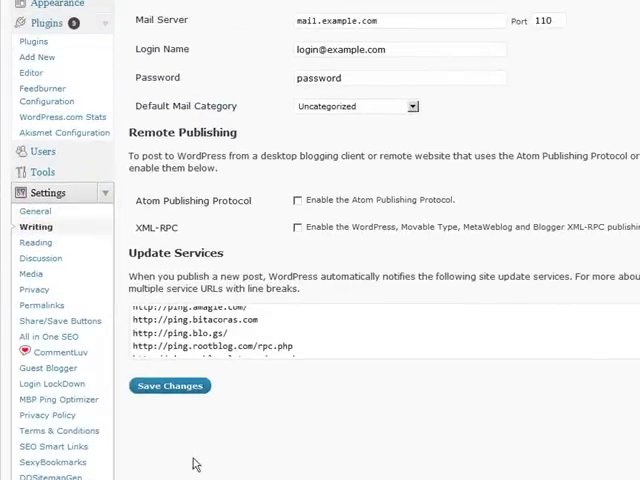
pyautogui.click(38, 23)
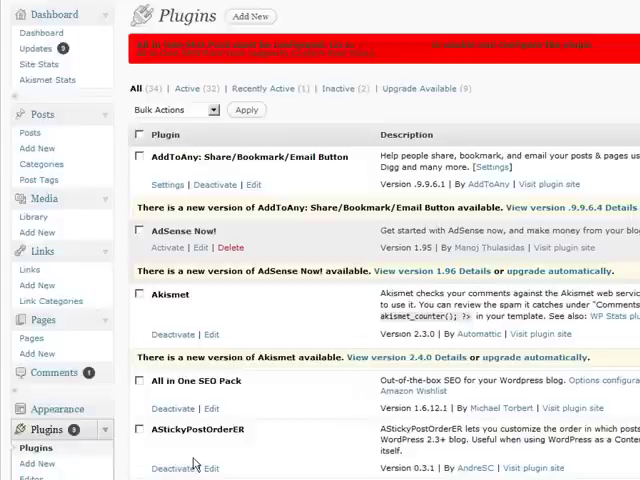
pyautogui.scroll(-3)
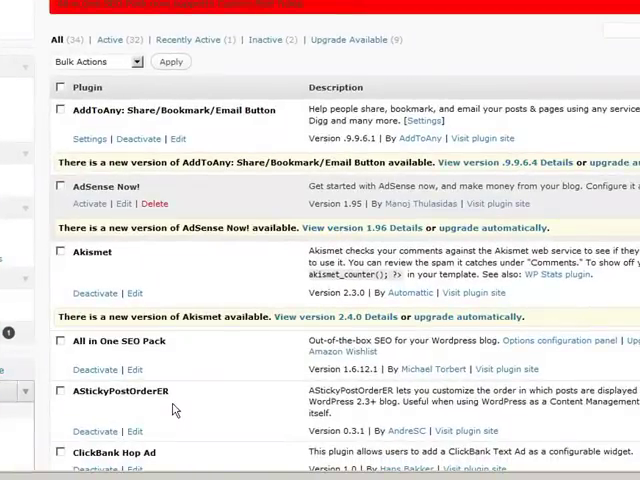
pyautogui.moveTo(178, 405)
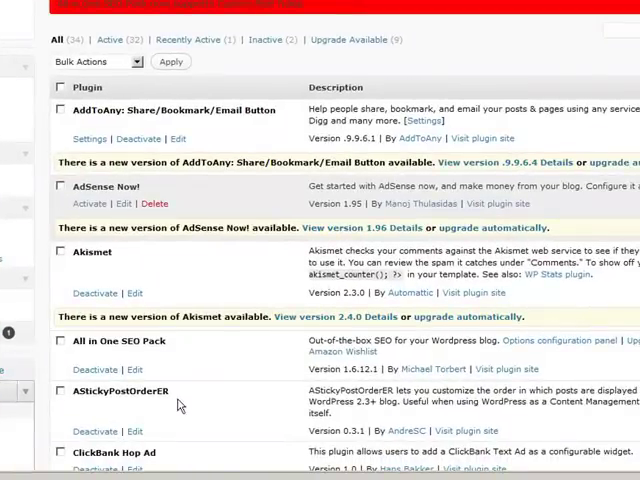
pyautogui.scroll(-3)
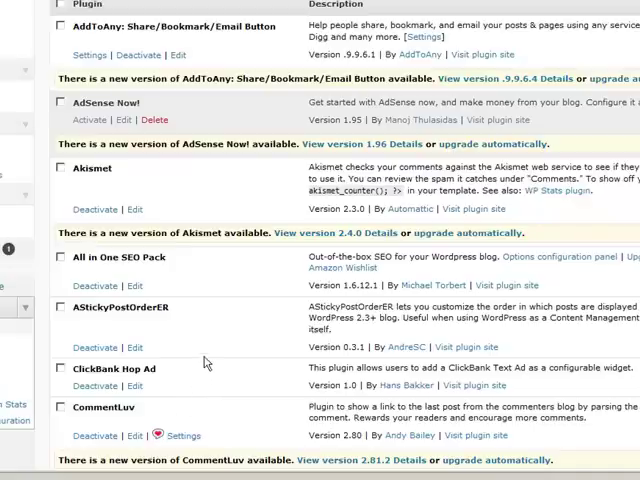
pyautogui.moveTo(209, 336)
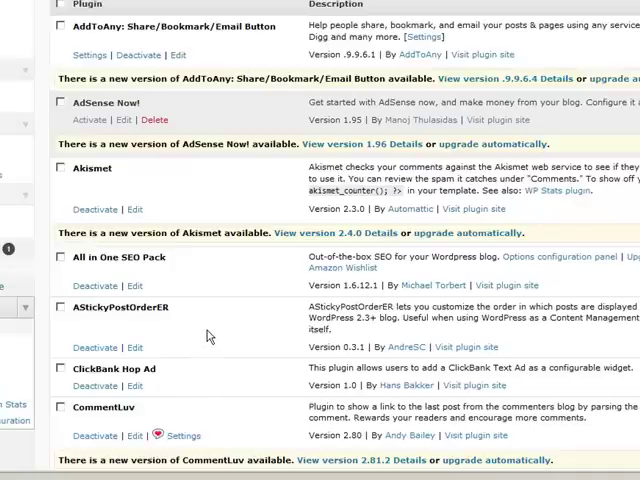
pyautogui.scroll(-3)
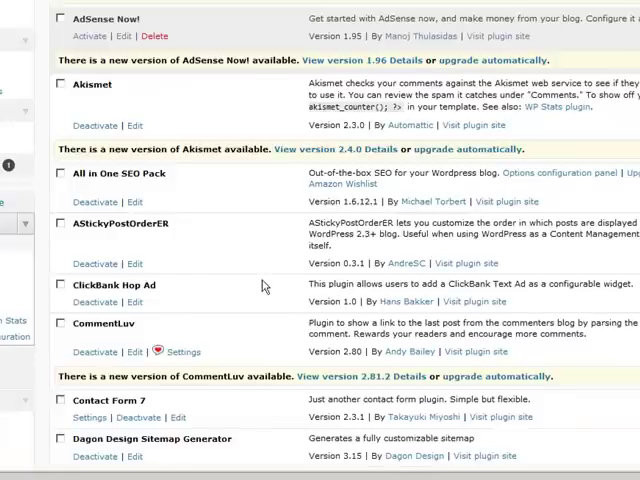
pyautogui.scroll(-3)
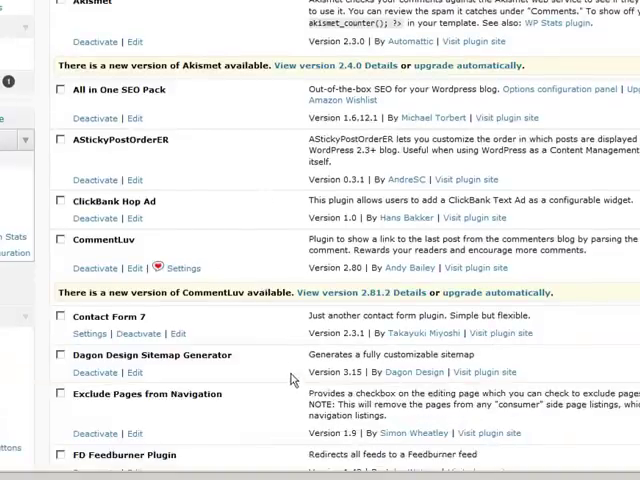
pyautogui.scroll(-3)
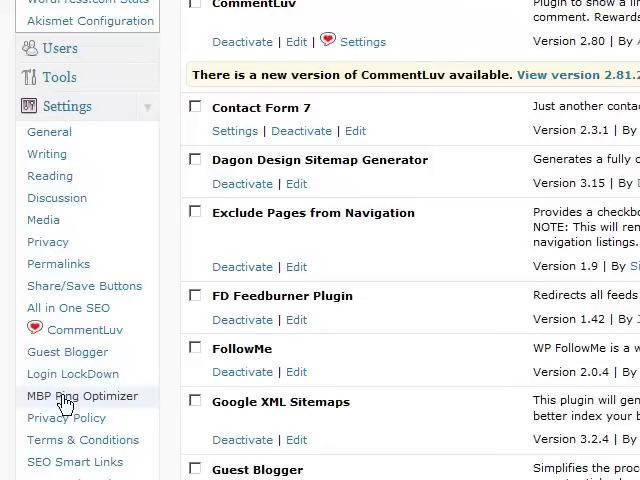
# - In MBP Ping Optimizer settings, enable 'Limit excessive pinging in short time' and review URIs to Ping
pyautogui.click(82, 396)
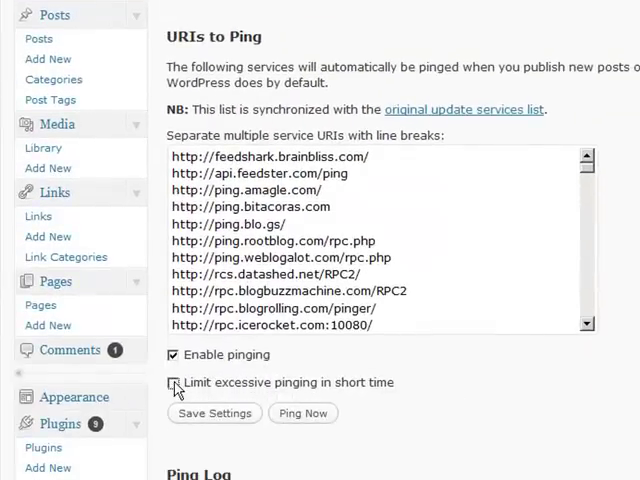
pyautogui.click(174, 382)
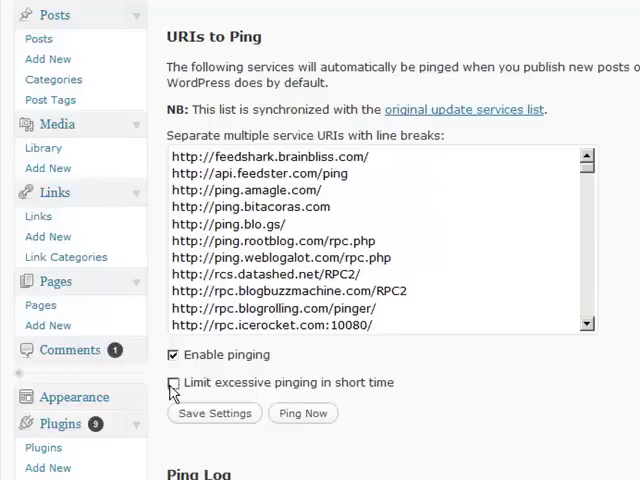
pyautogui.click(174, 382)
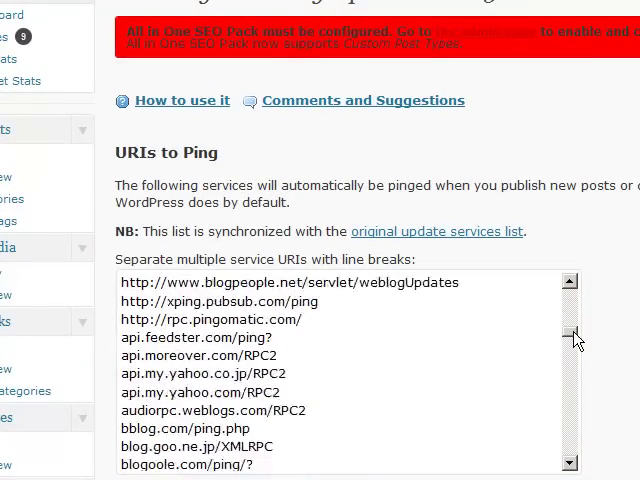
pyautogui.scroll(-3)
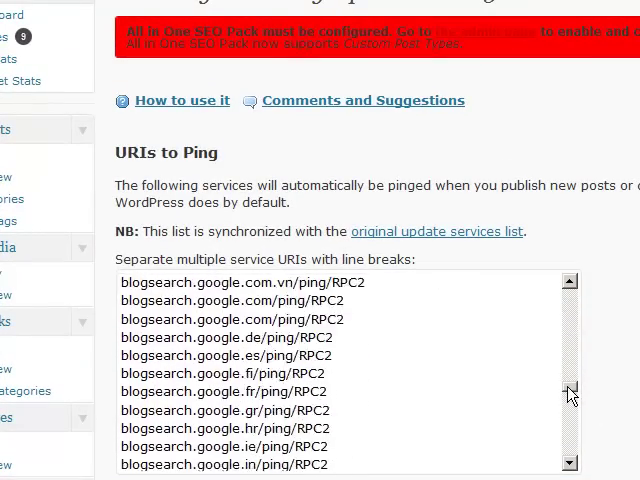
pyautogui.scroll(-3)
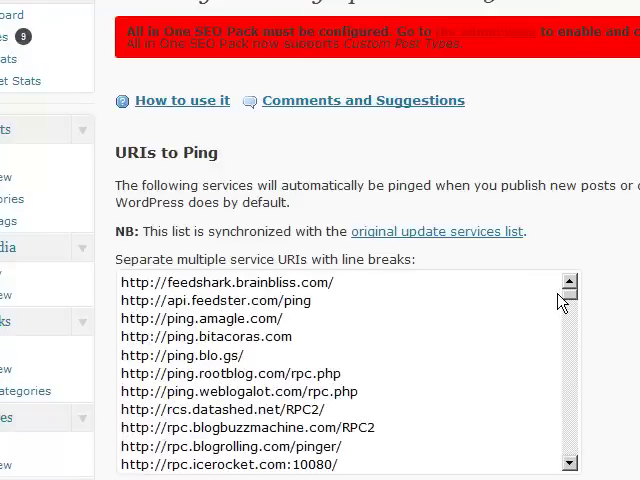
pyautogui.scroll(-3)
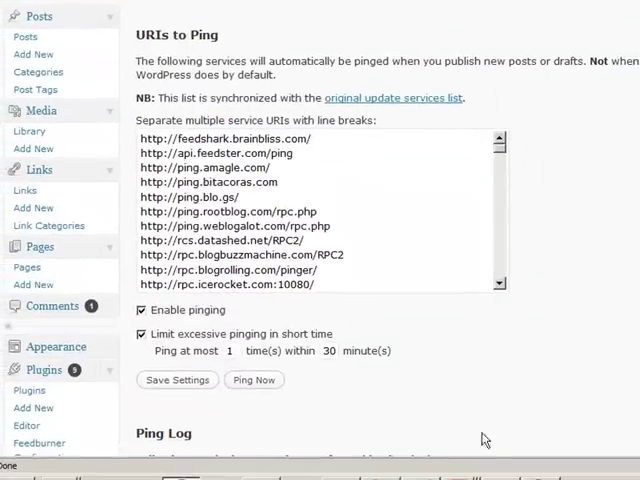